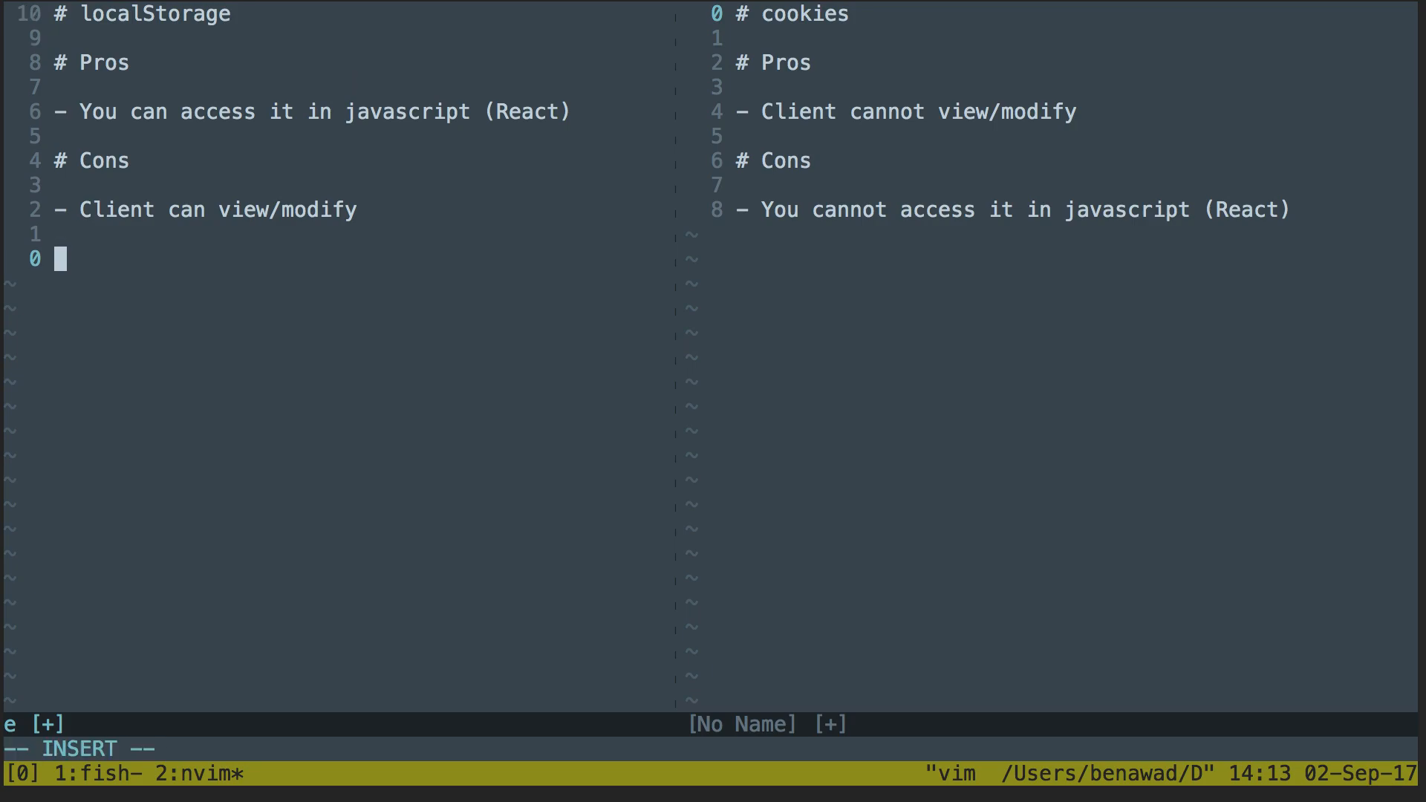
Step: Type a braces block with admin: false and an ID: 1 line above it
text({)
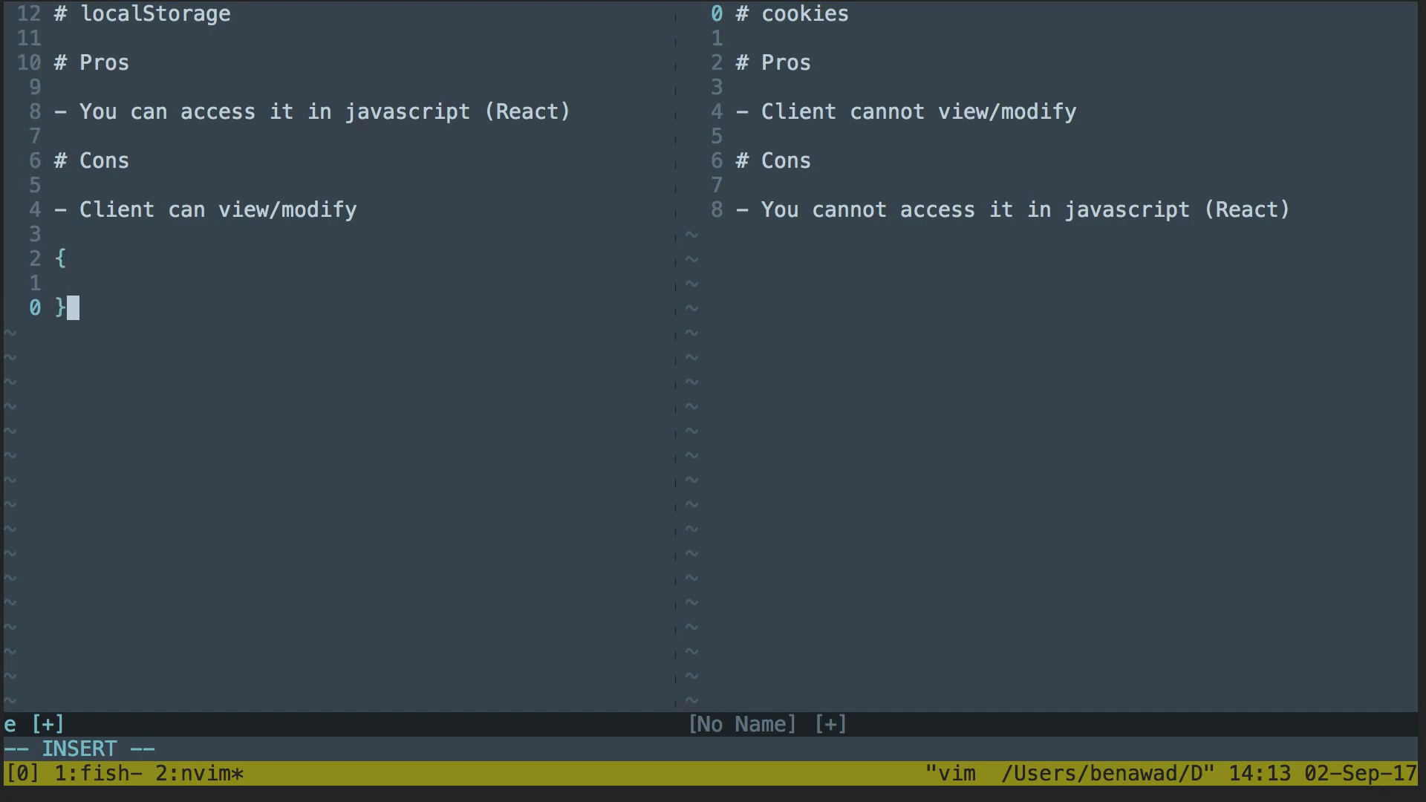
key(Enter)
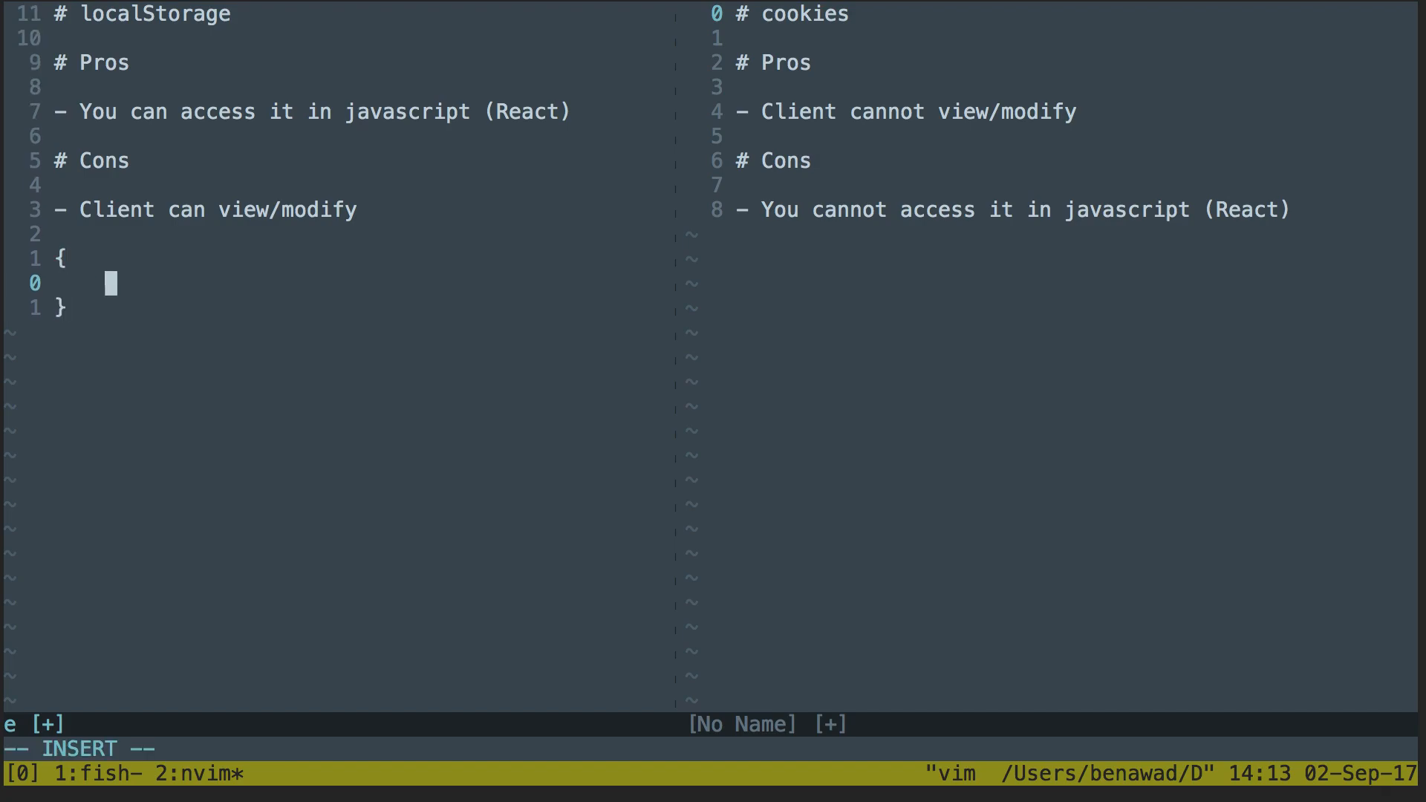
text(admin:)
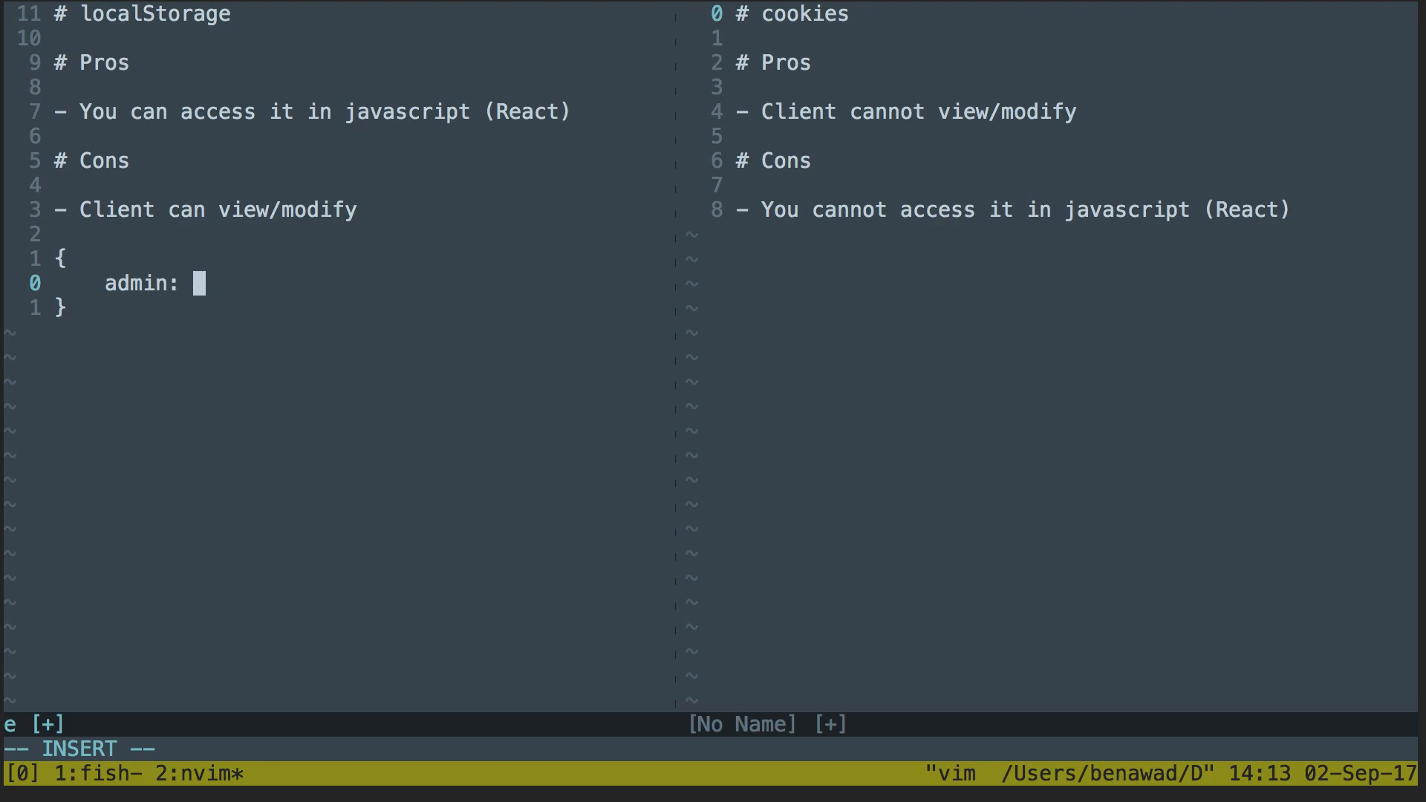
text(false)
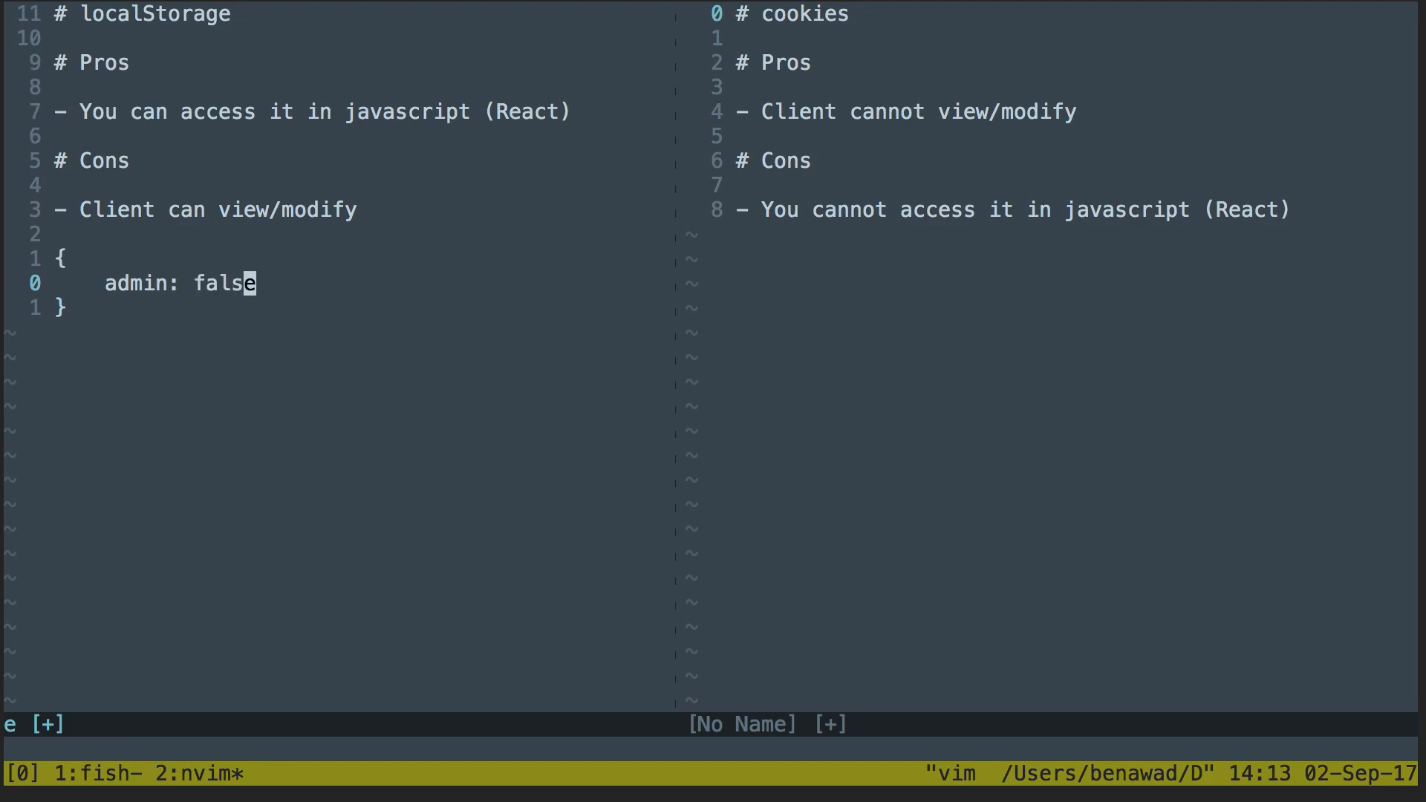
key(O)
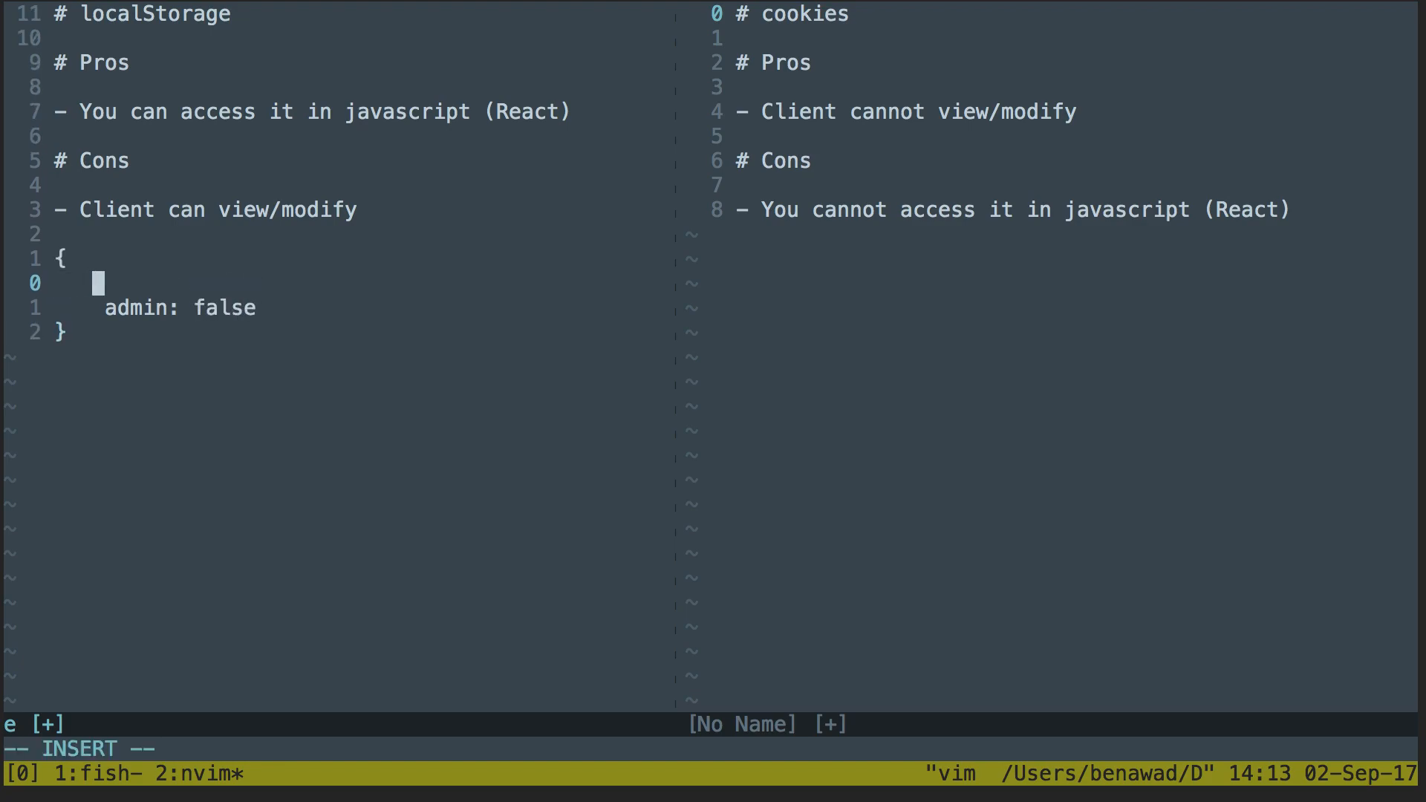
text(ID: 1JK0)
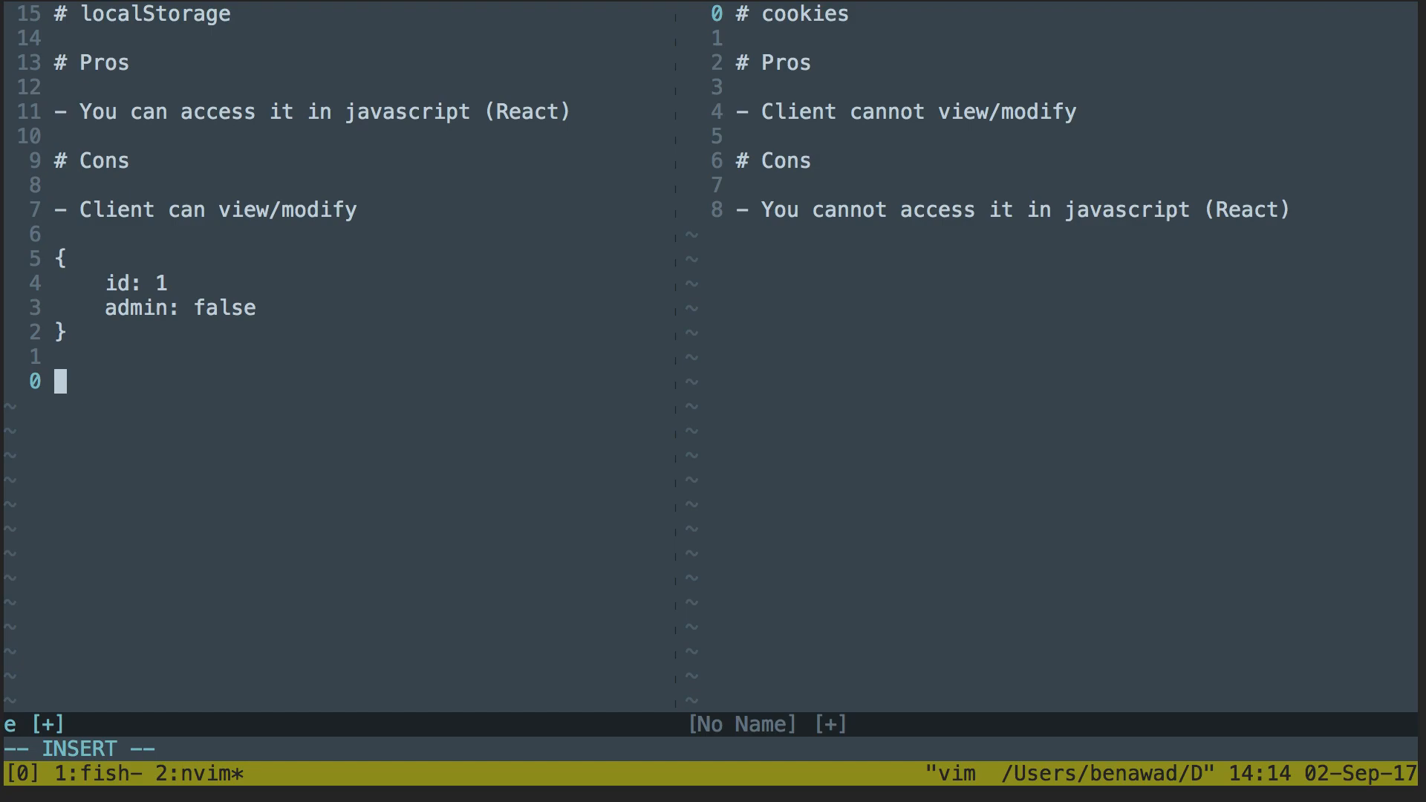
key(Escape)
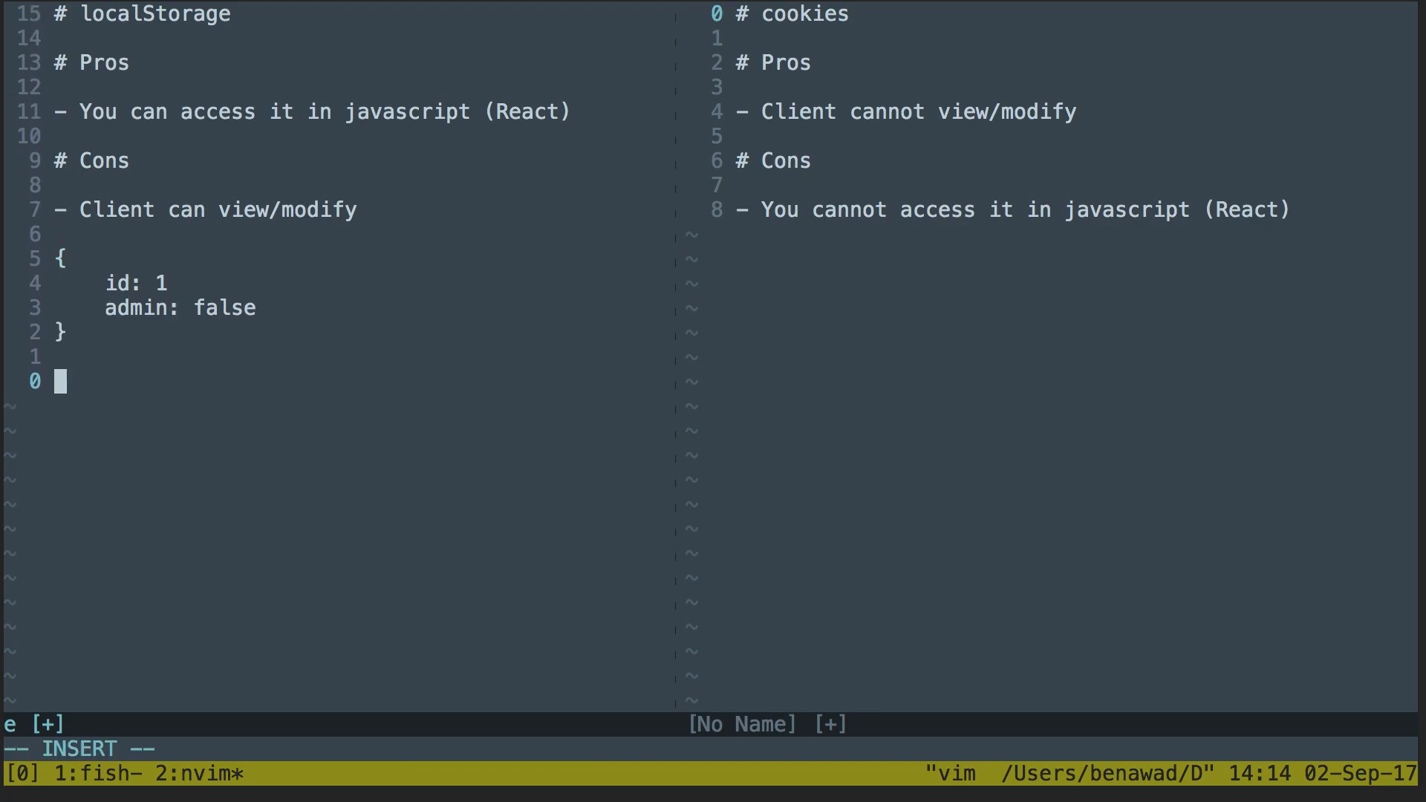
Step: Add the /admin-panel route line and fix the admin value back to false
text(/admin-panel)
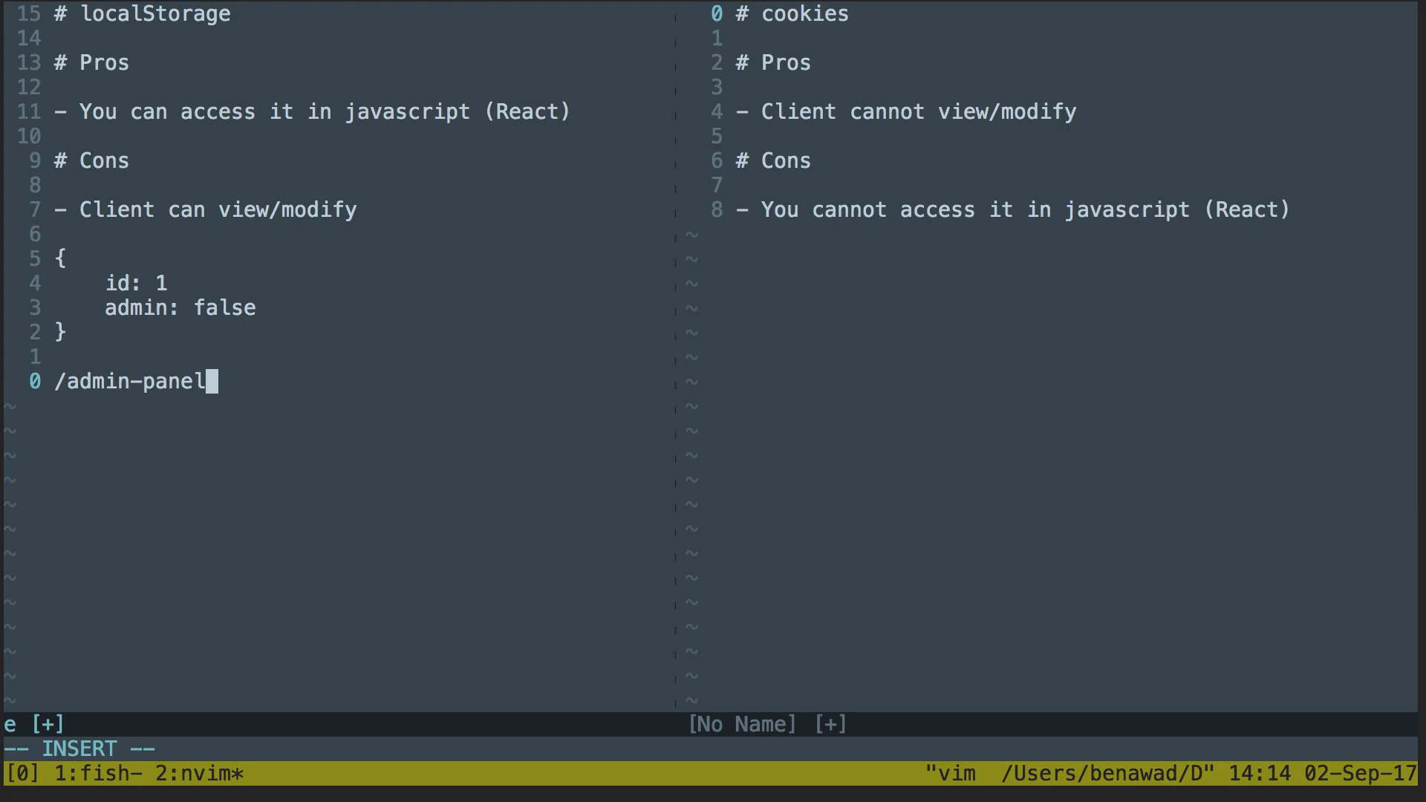
key(Escape)
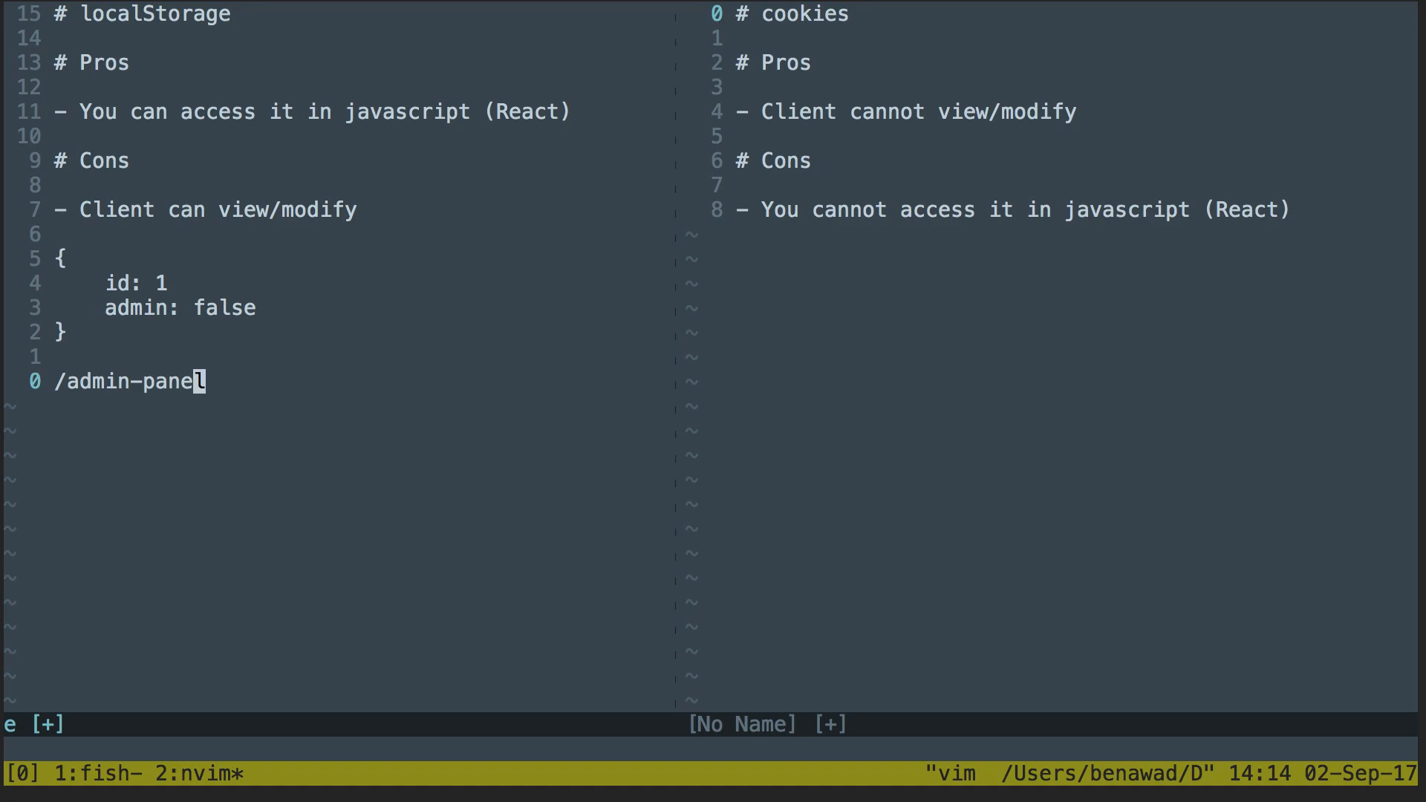
text(True)
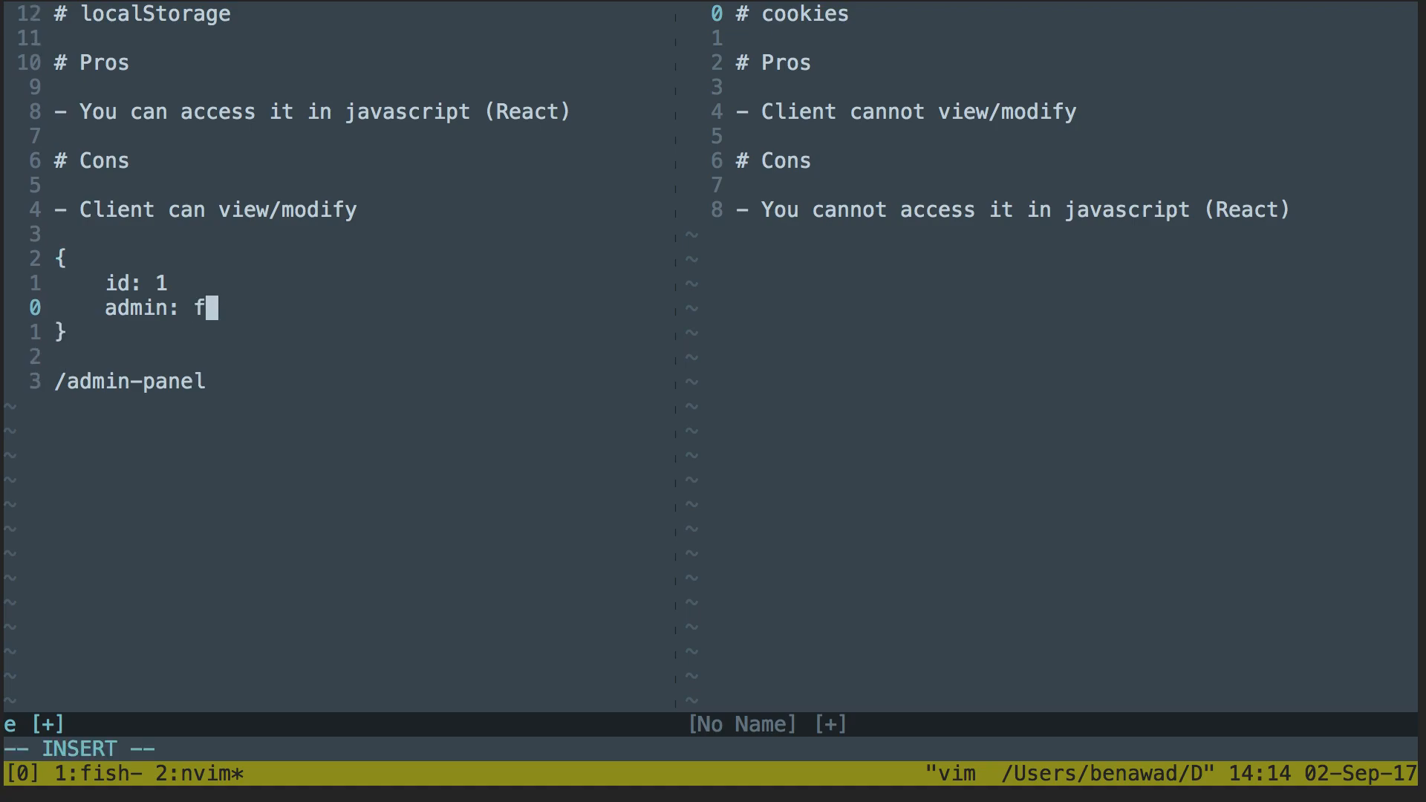
text(alse)
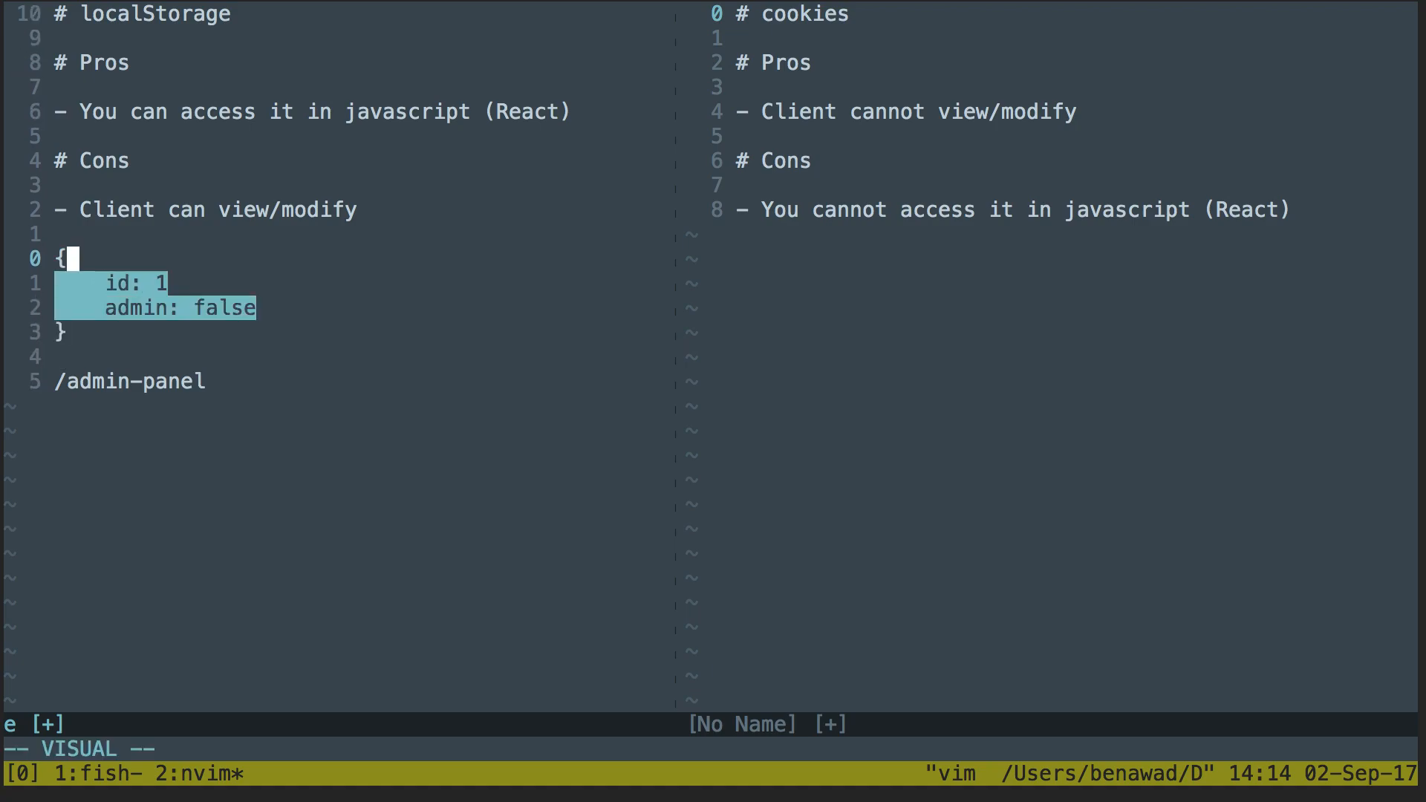
key(Escape)
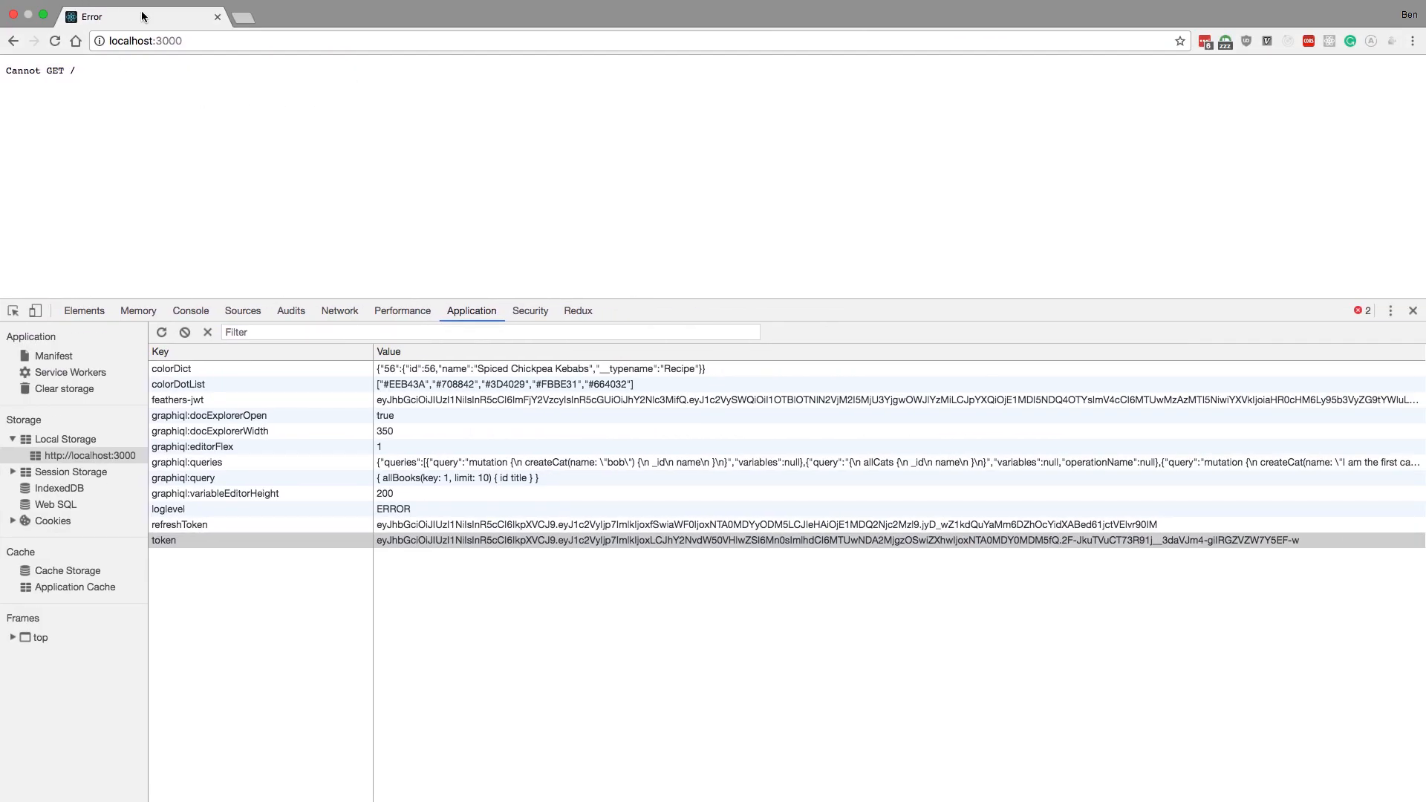
click(182, 40)
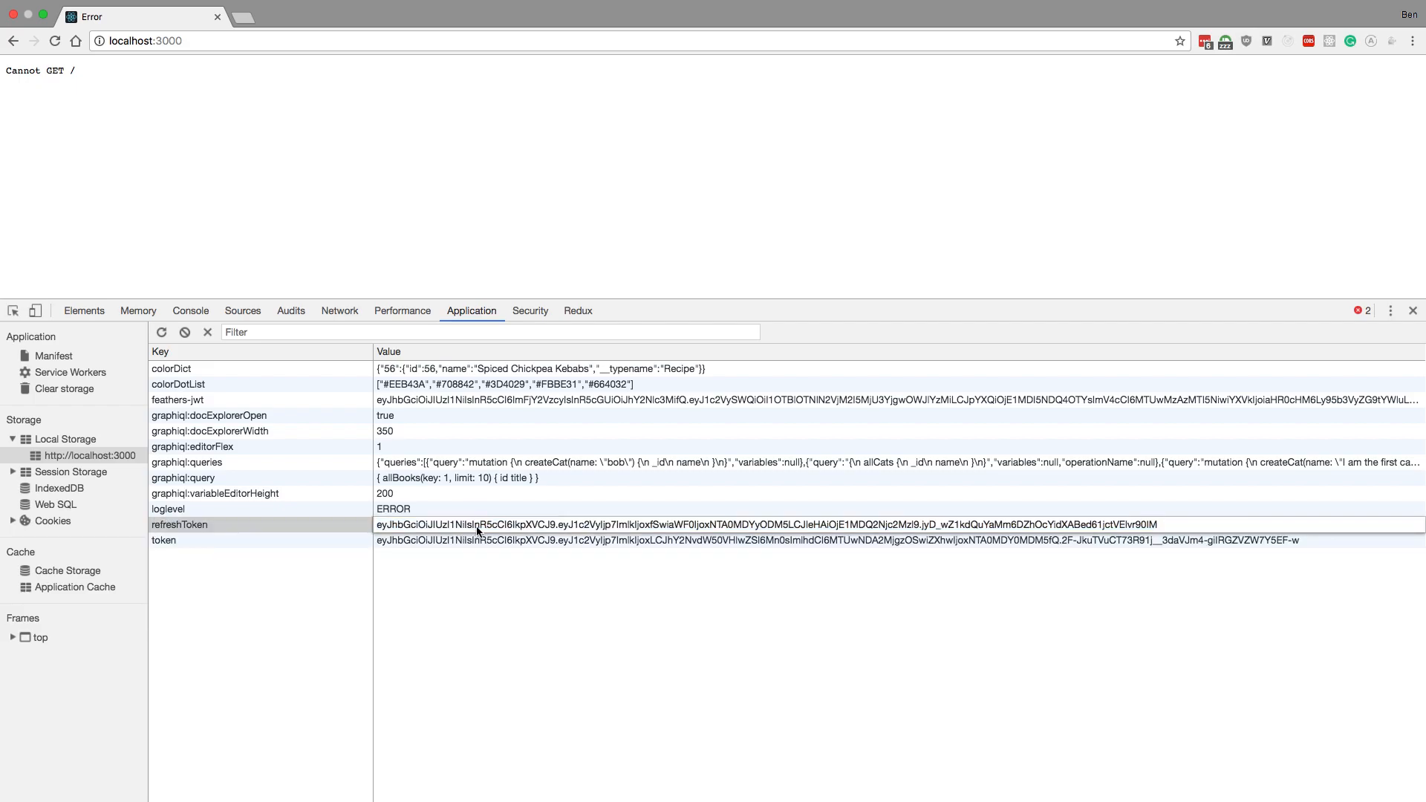
double_click(766, 524)
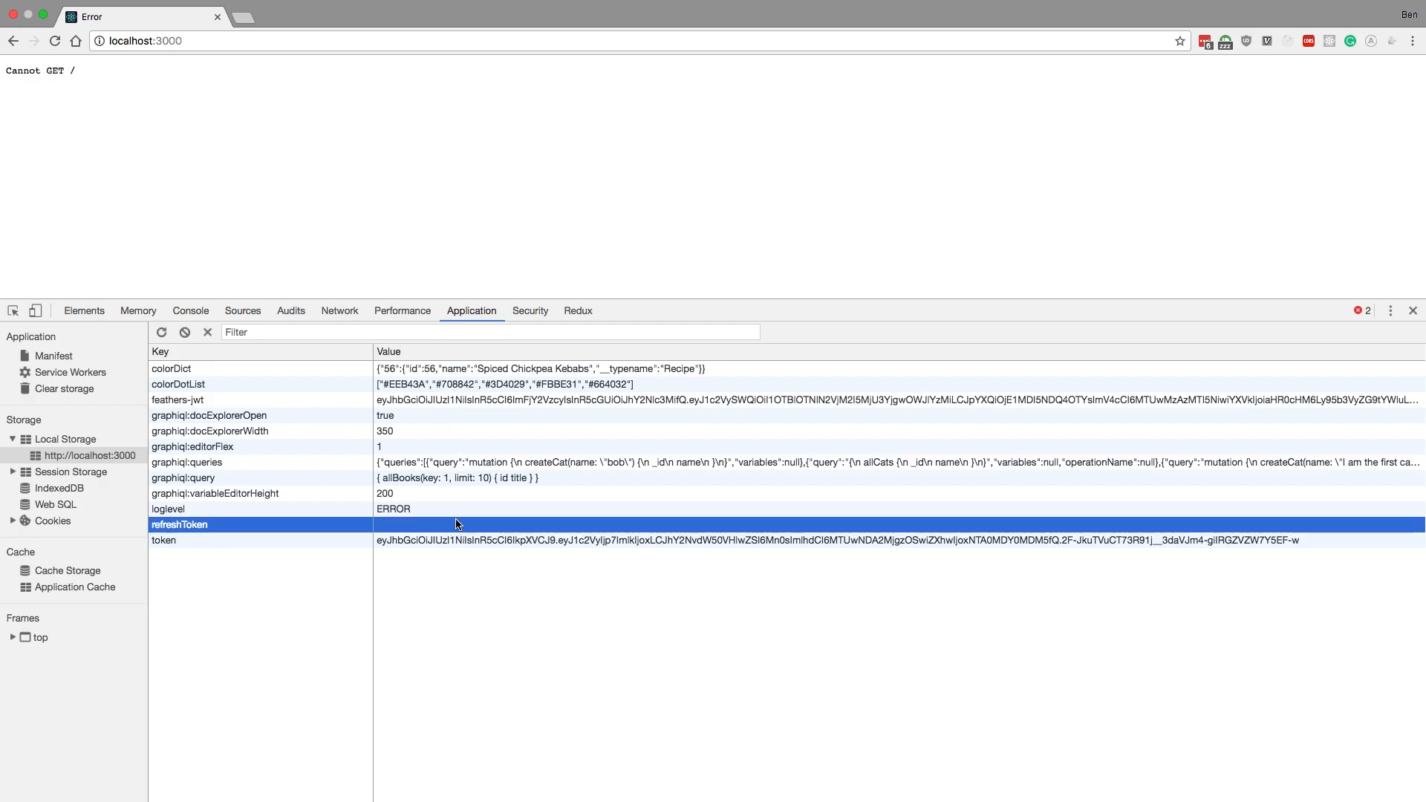
click(449, 525)
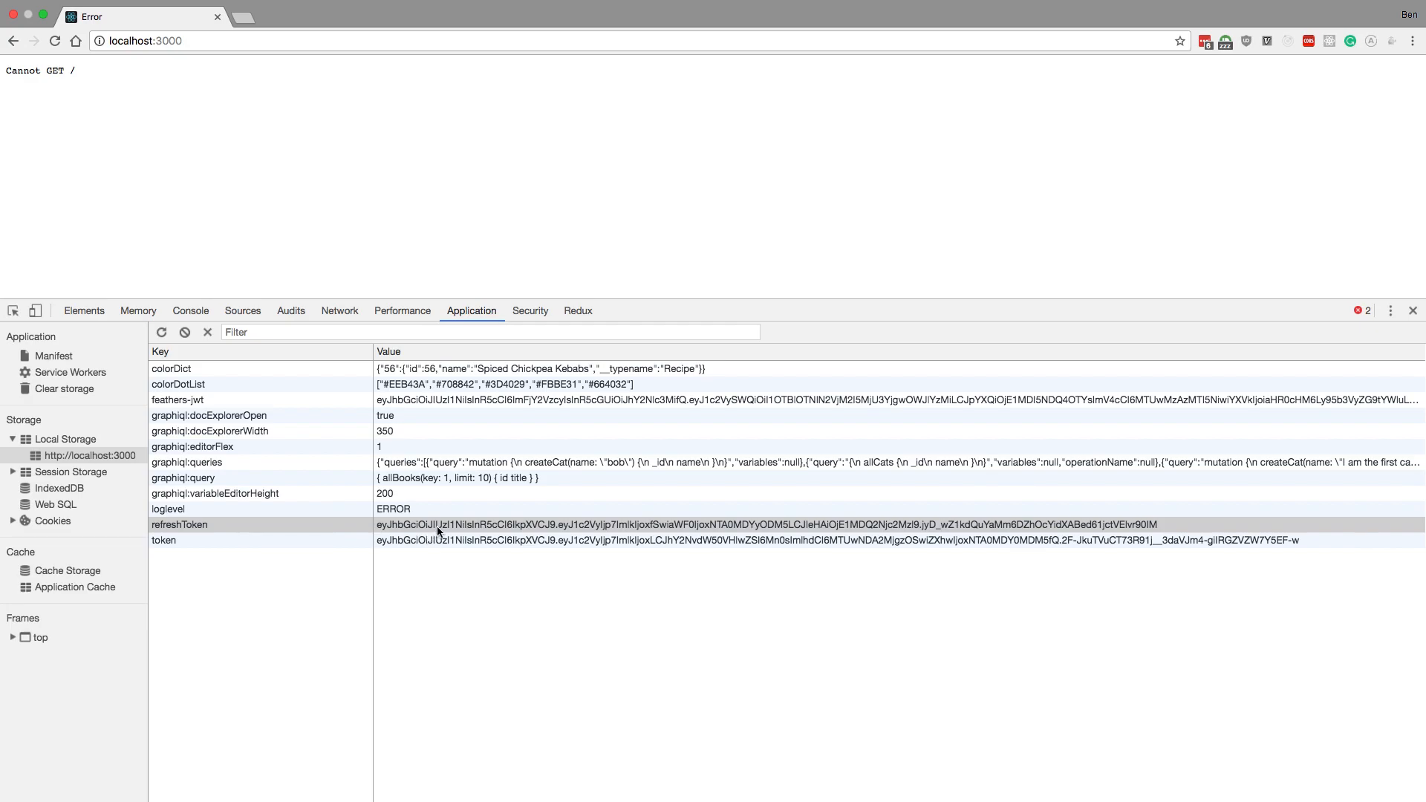
click(437, 524)
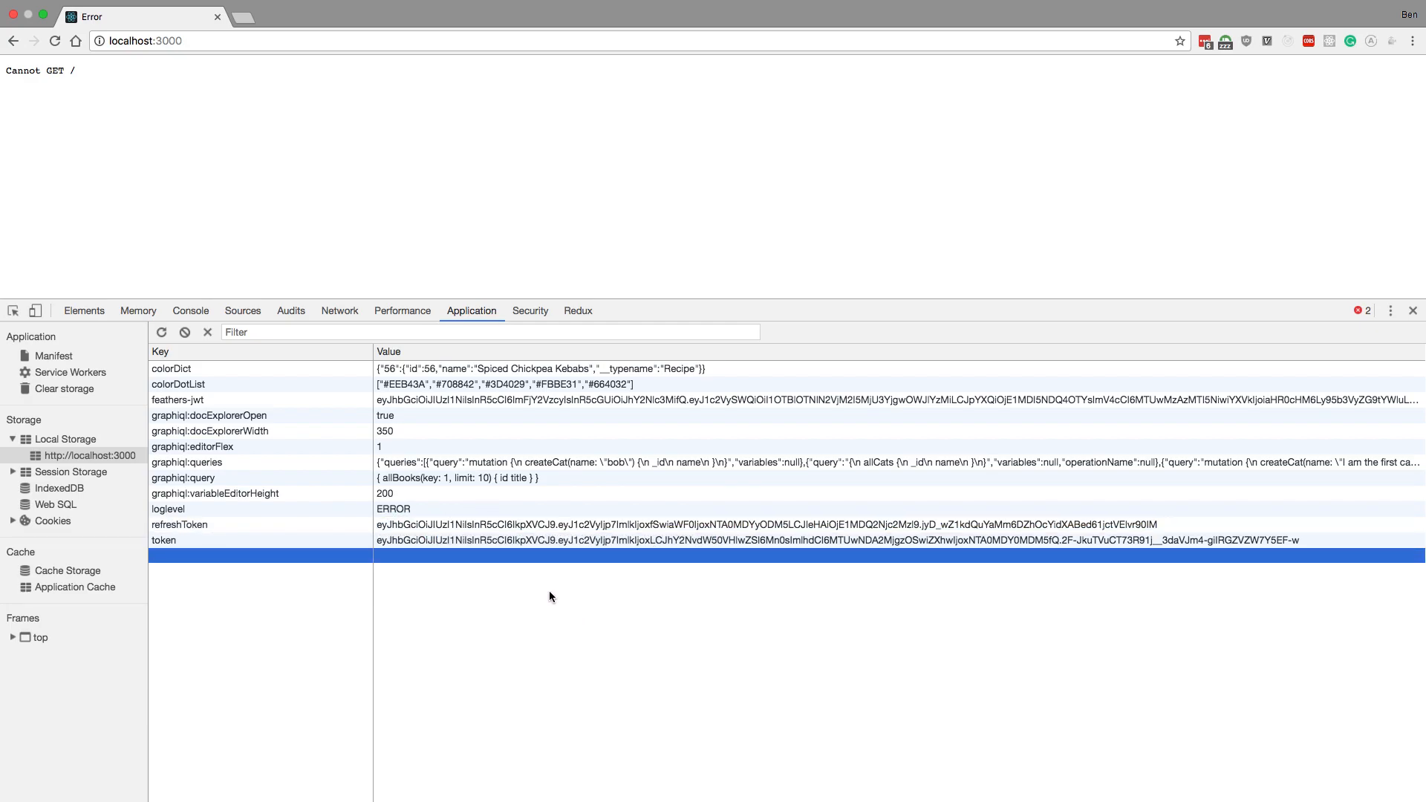
mouse_move(854, 519)
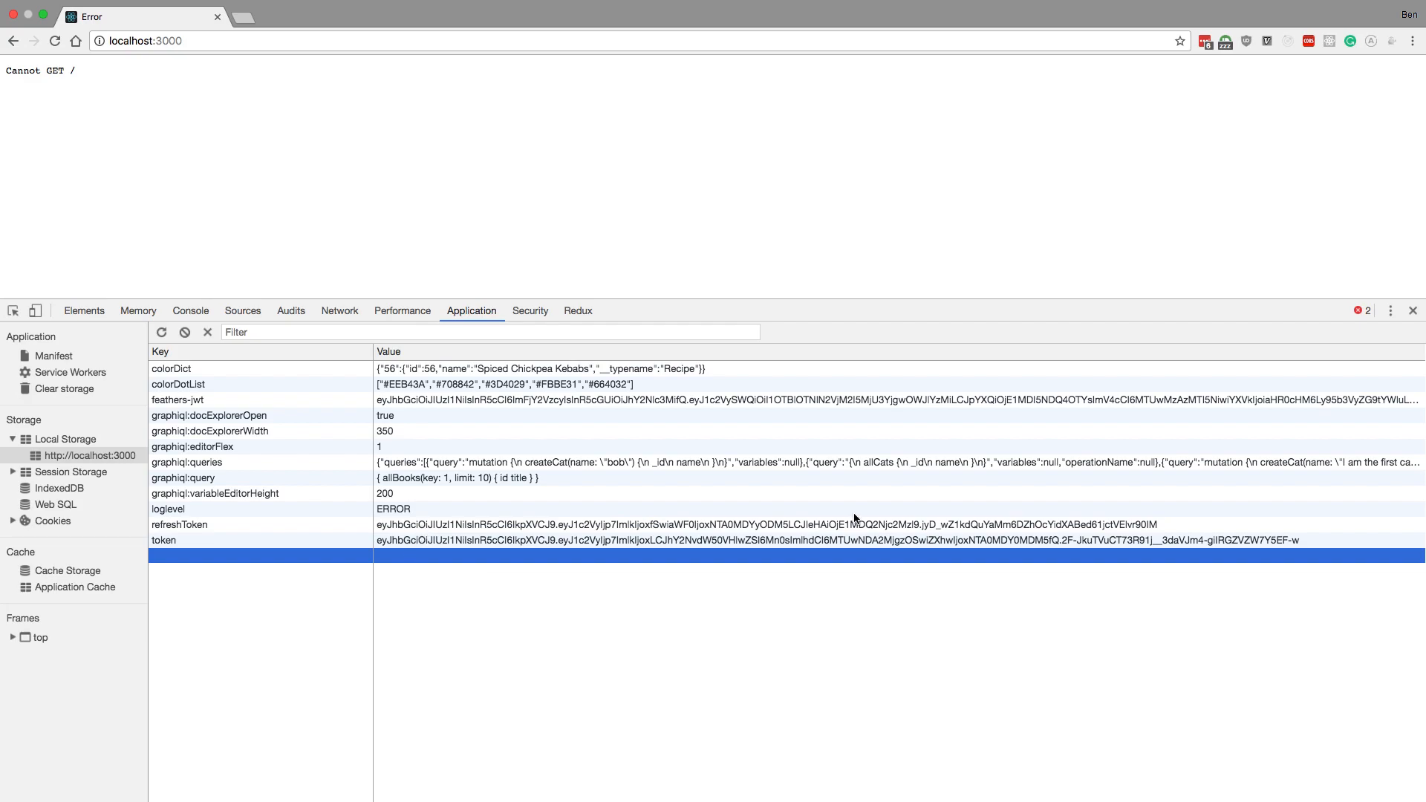
mouse_move(480, 614)
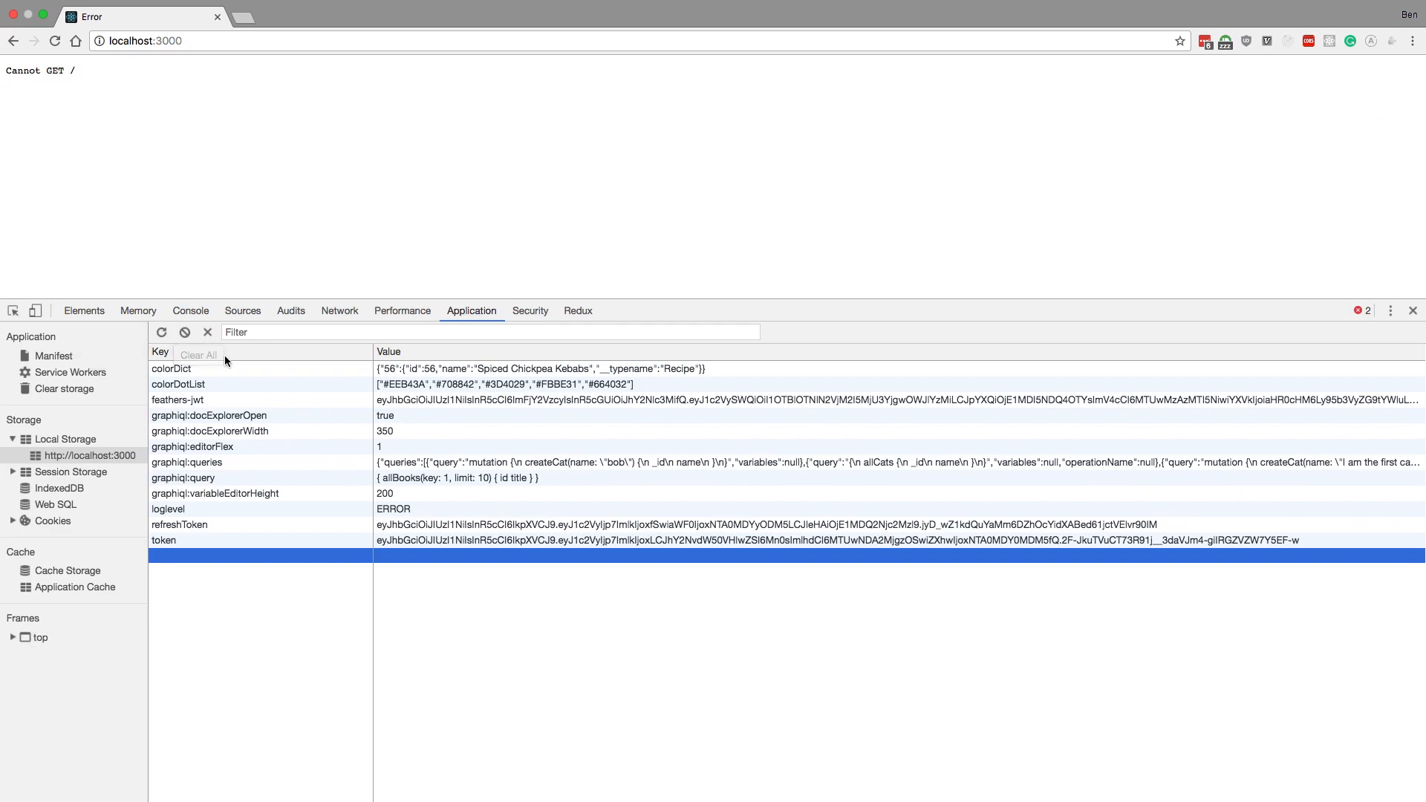
click(179, 525)
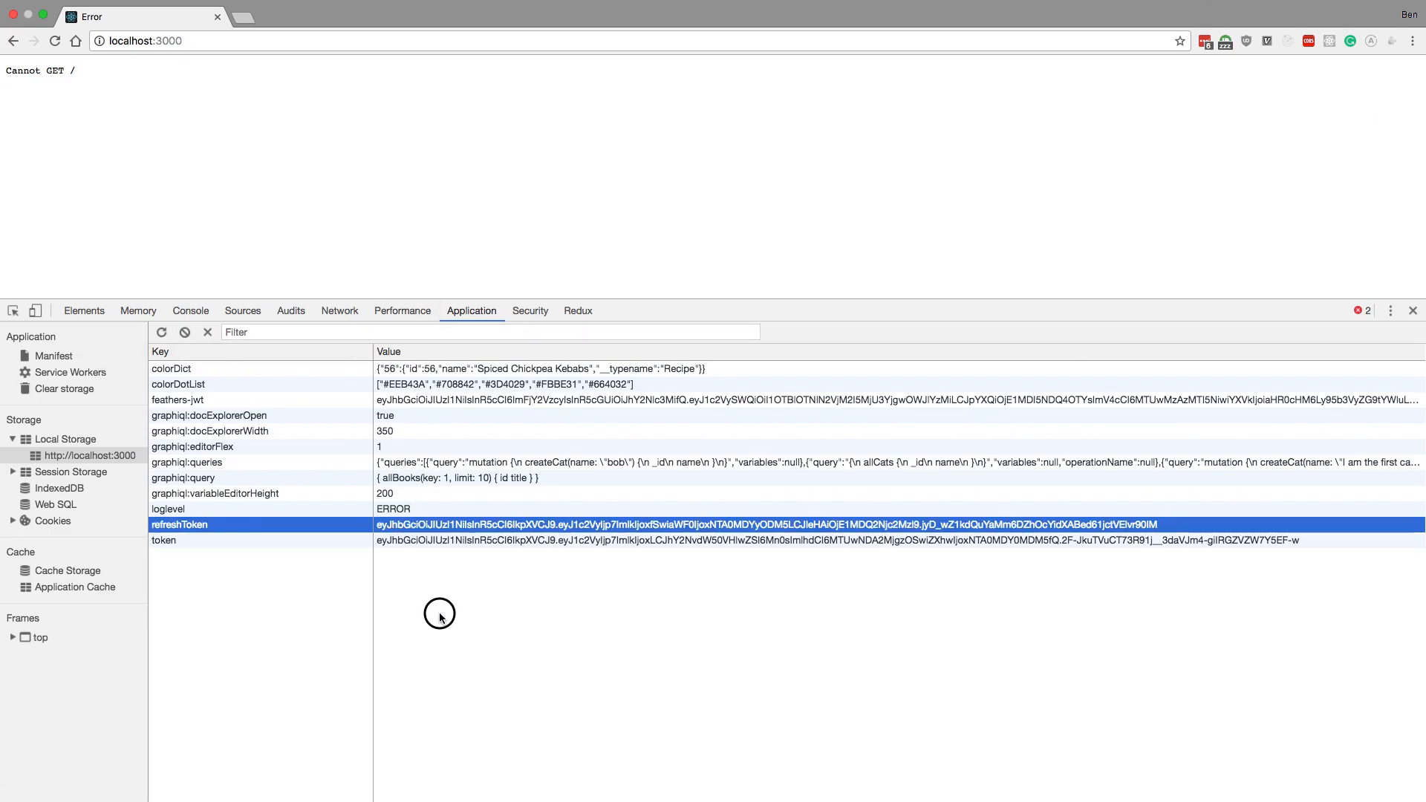
mouse_move(440, 619)
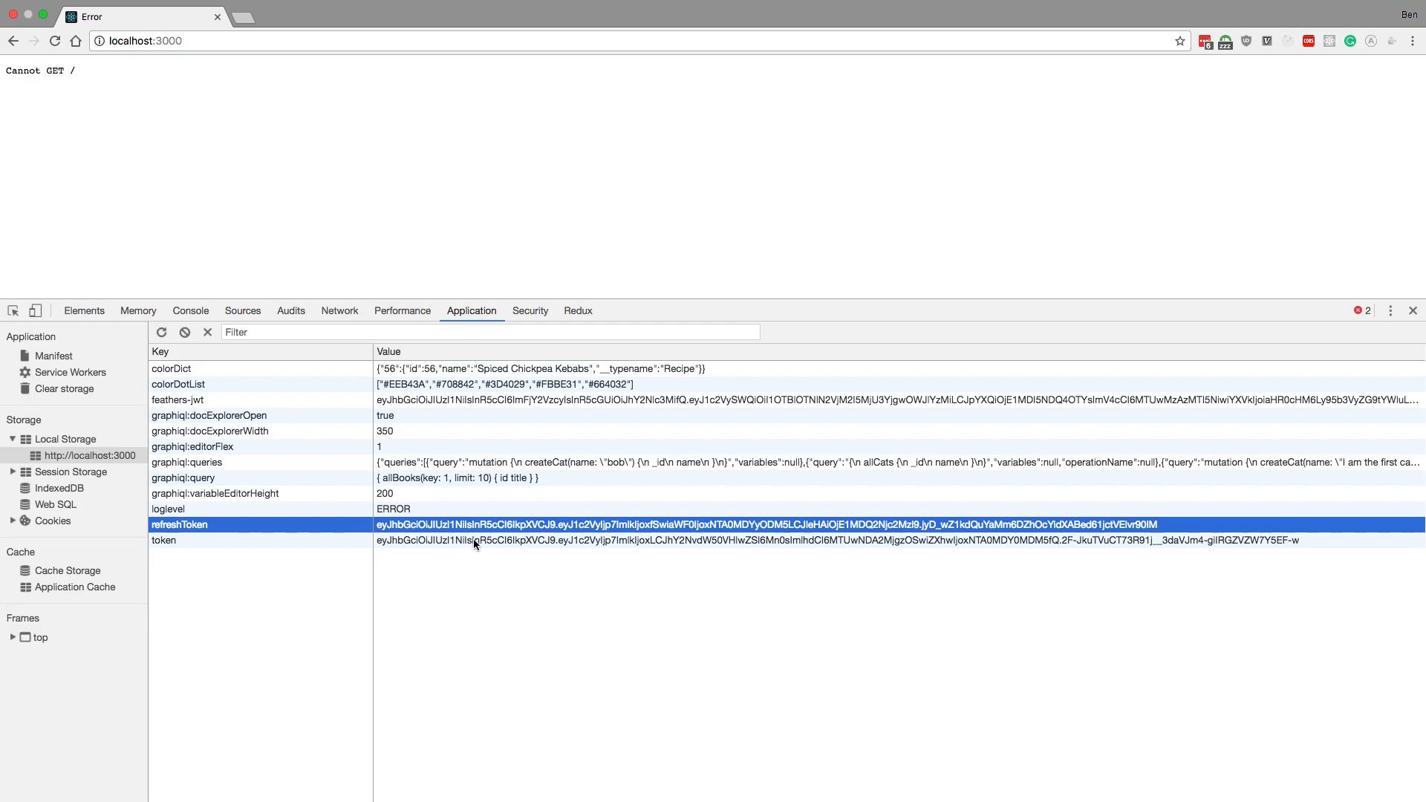
mouse_move(616, 601)
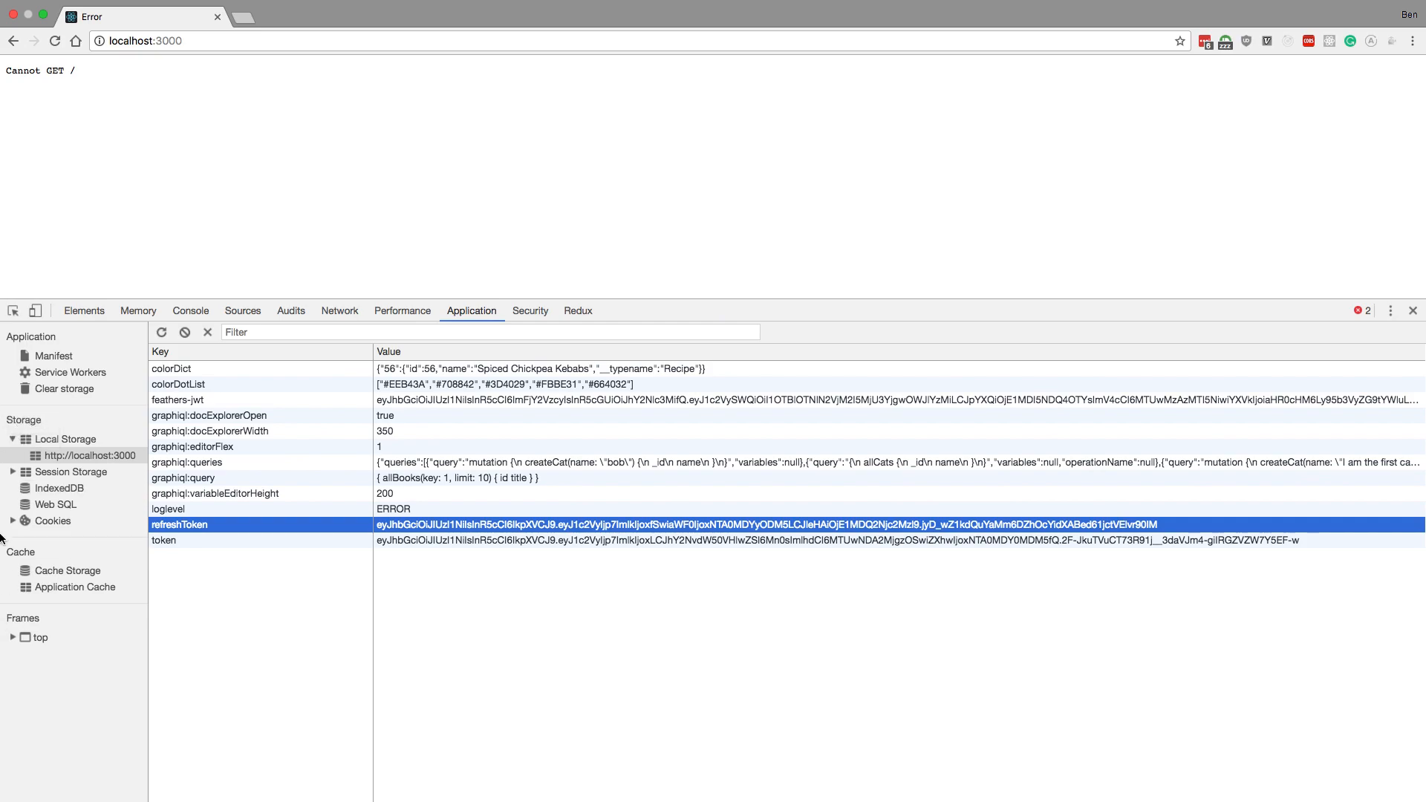
click(89, 536)
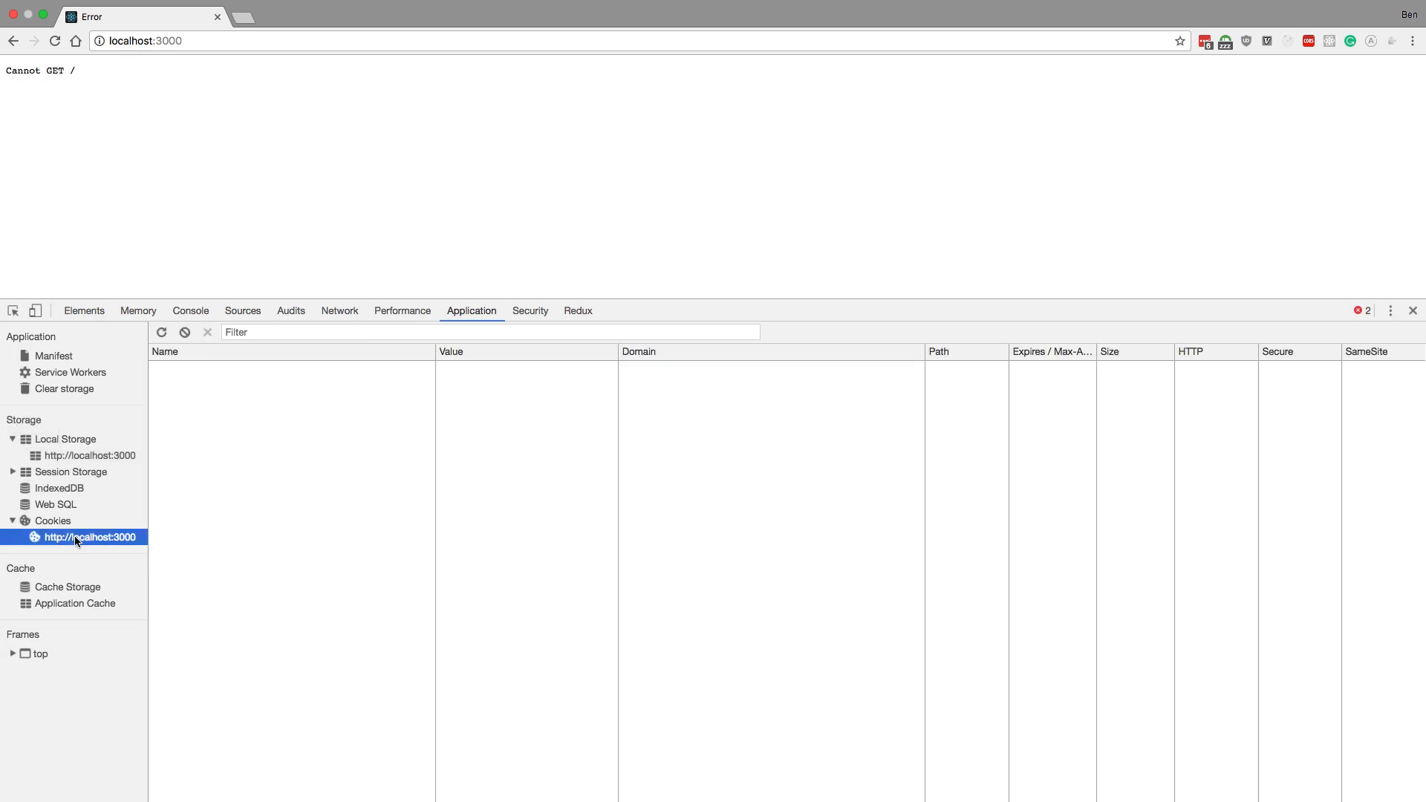
mouse_move(338, 493)
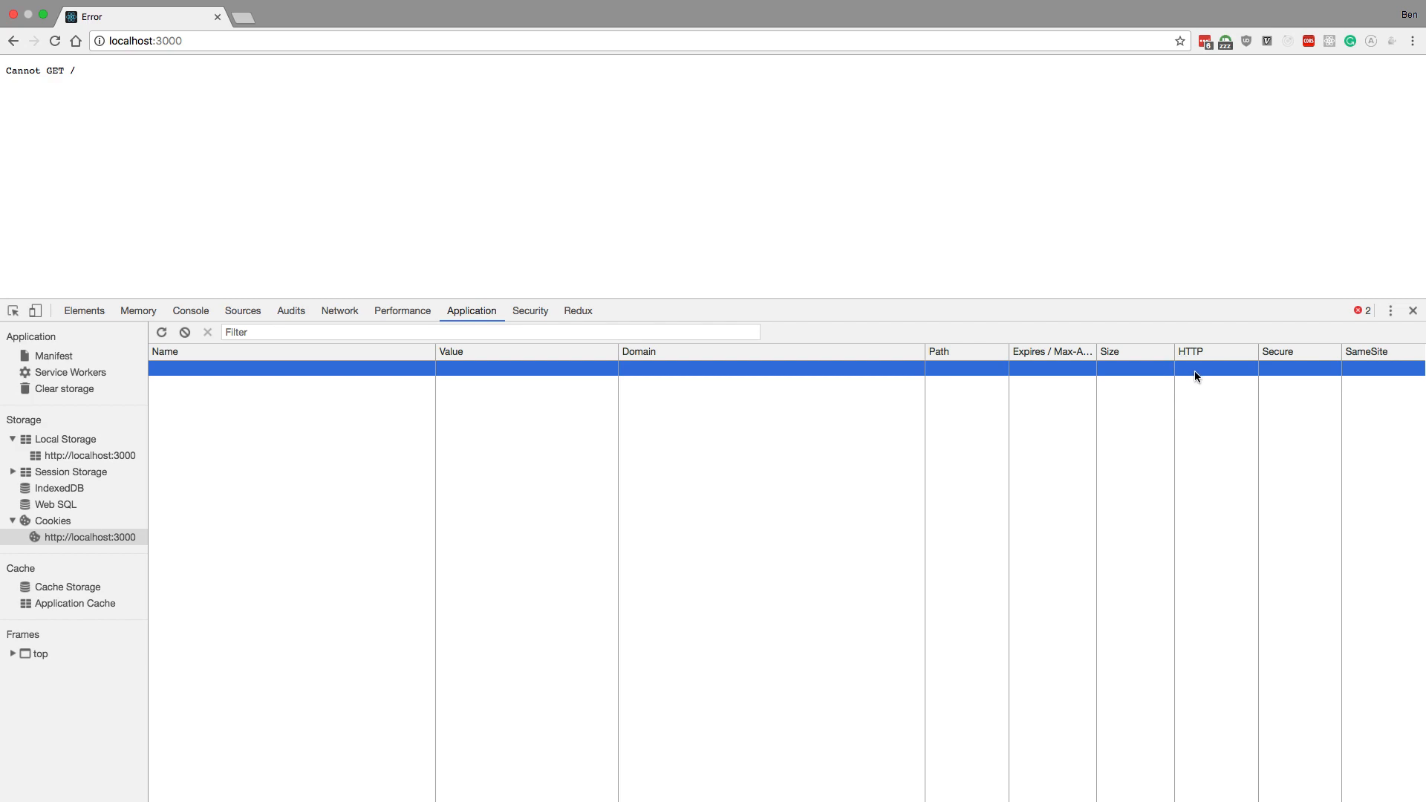
mouse_move(1296, 368)
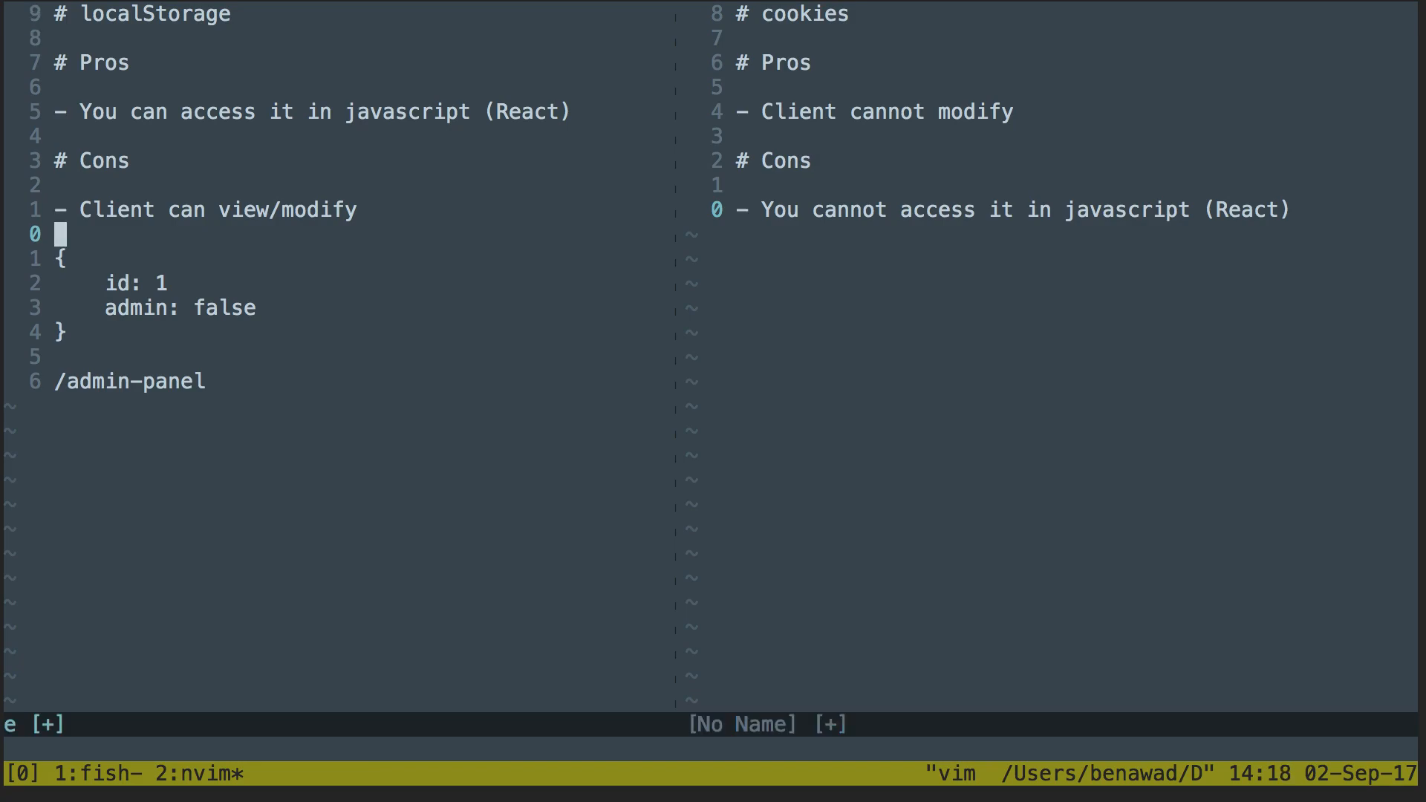
Step: In the right split, move between the cookies pro 'Client cannot modify' and con lines
key(V)
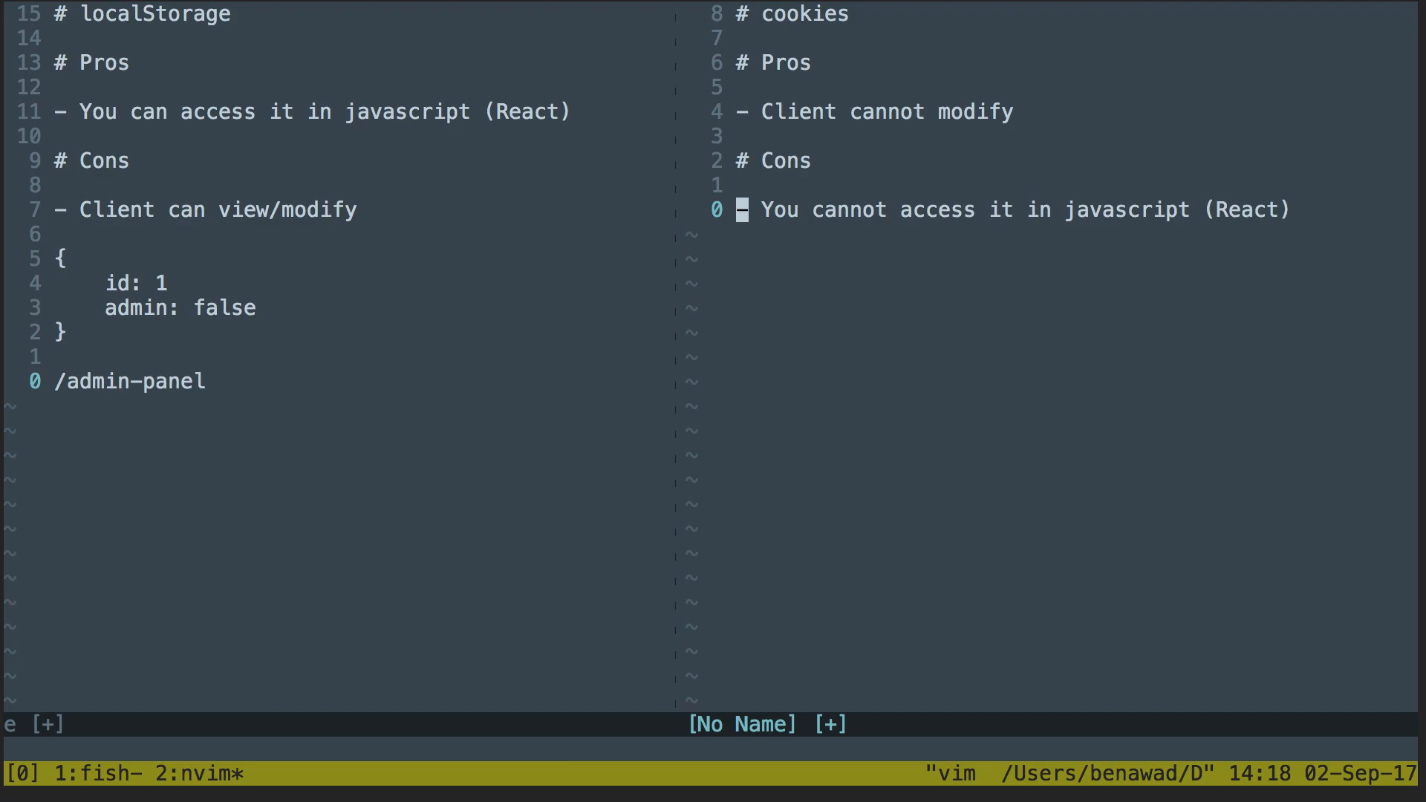
key(k)
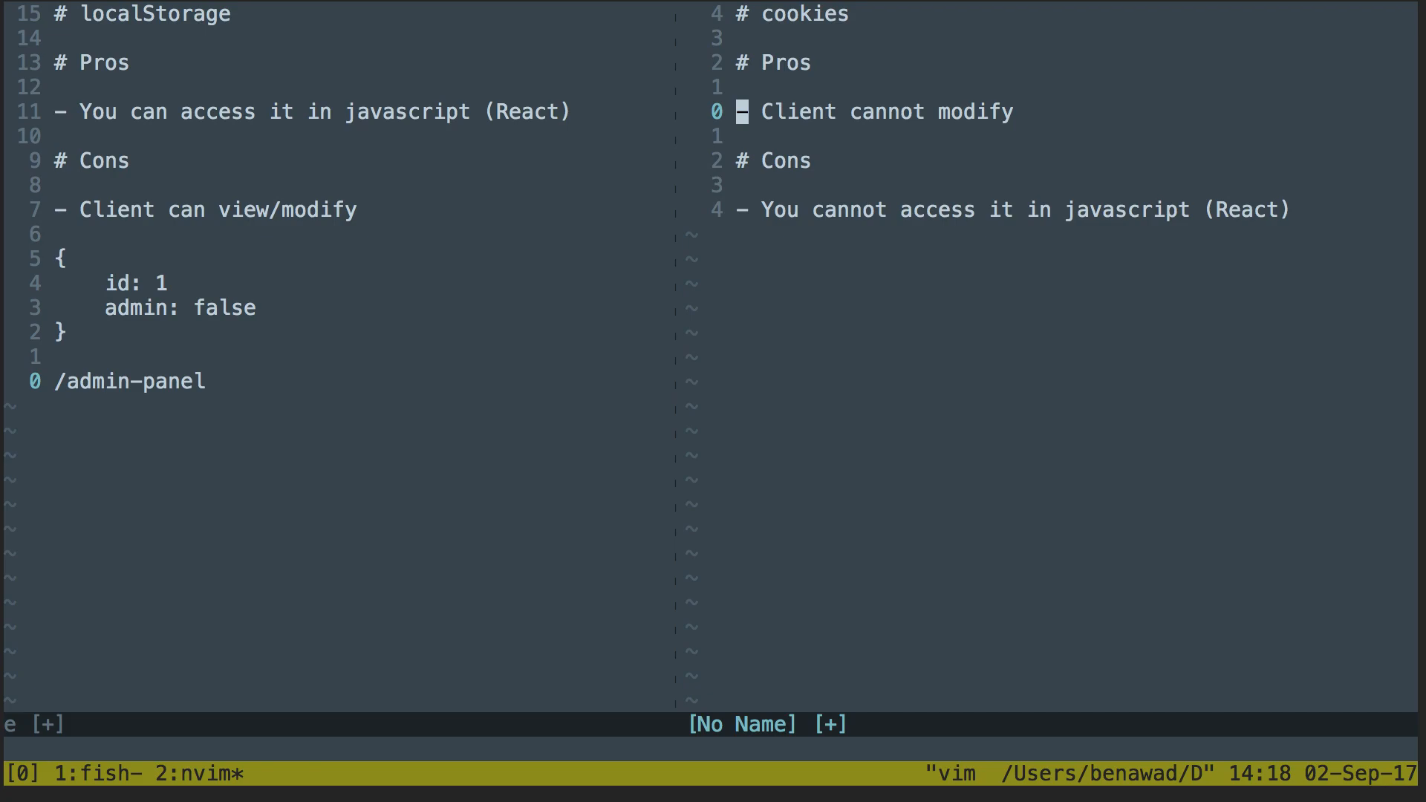
key(j)
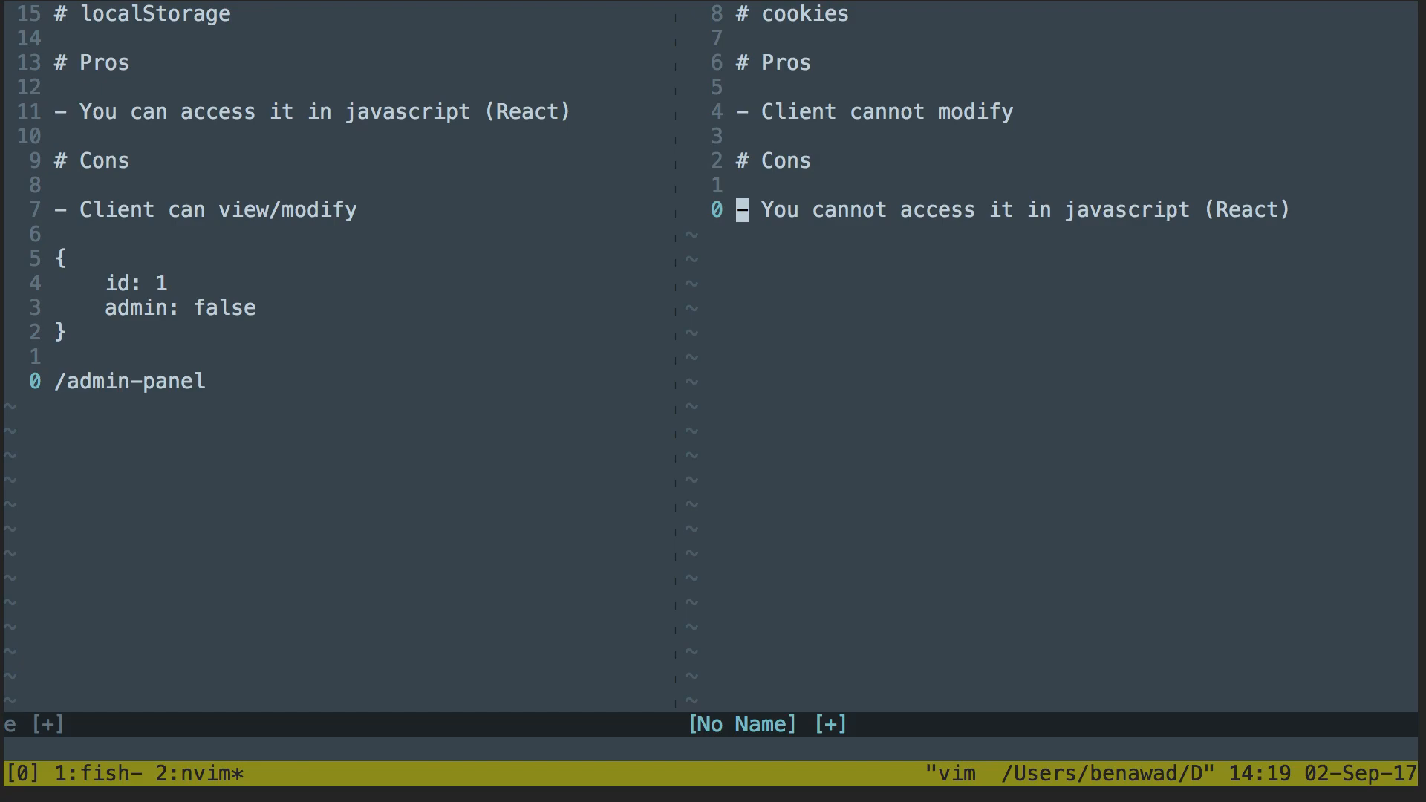
key(V)
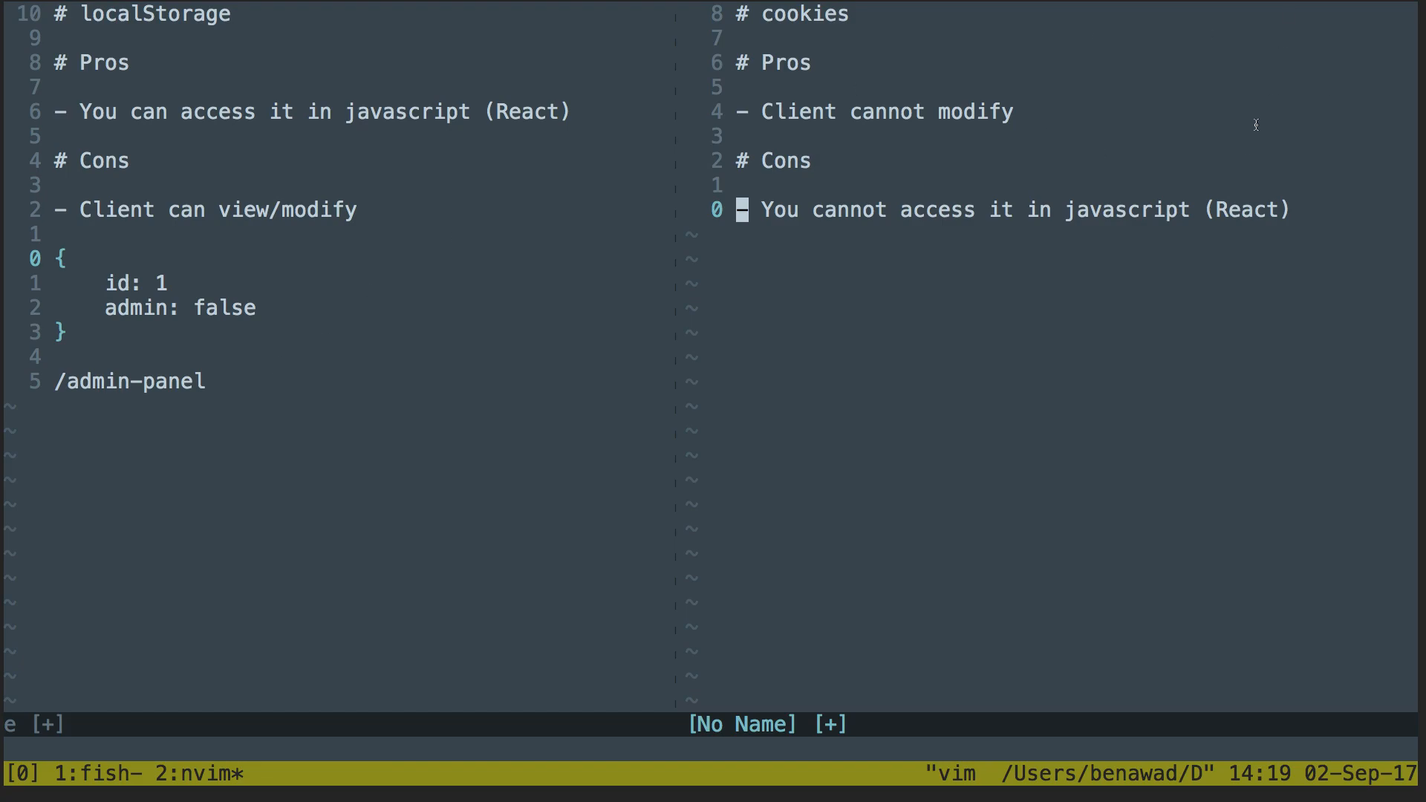
mouse_move(1167, 254)
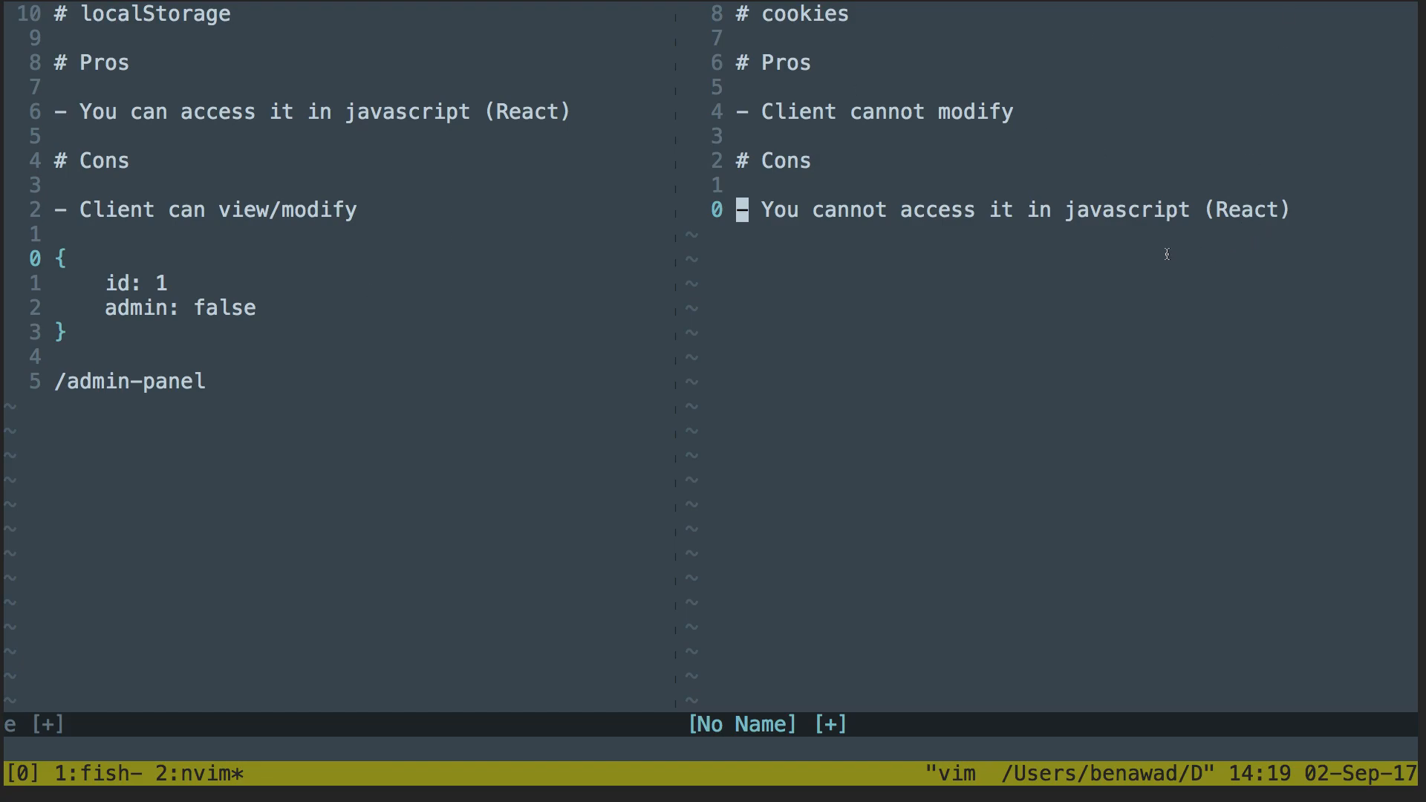